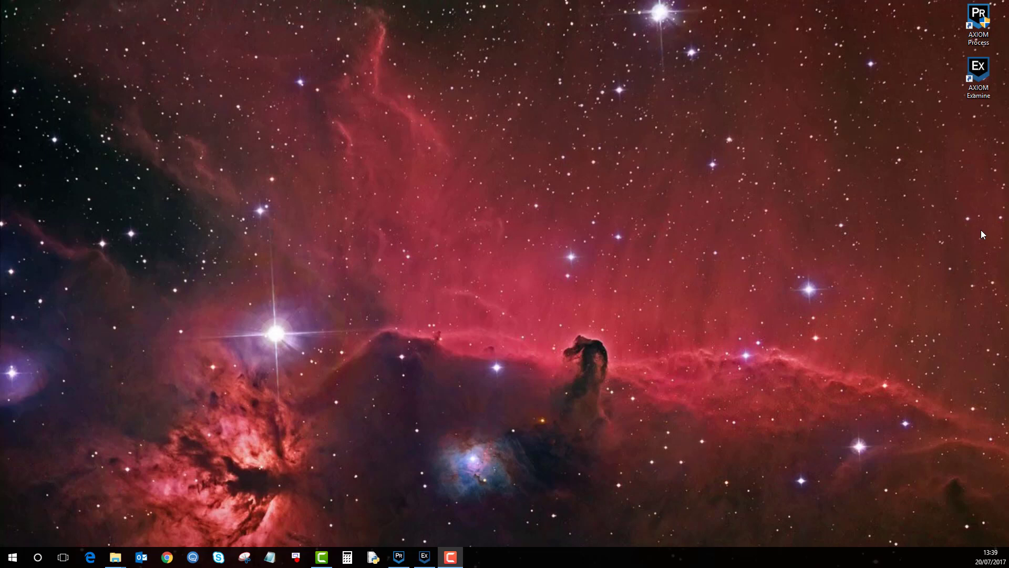
mouse_move(984, 245)
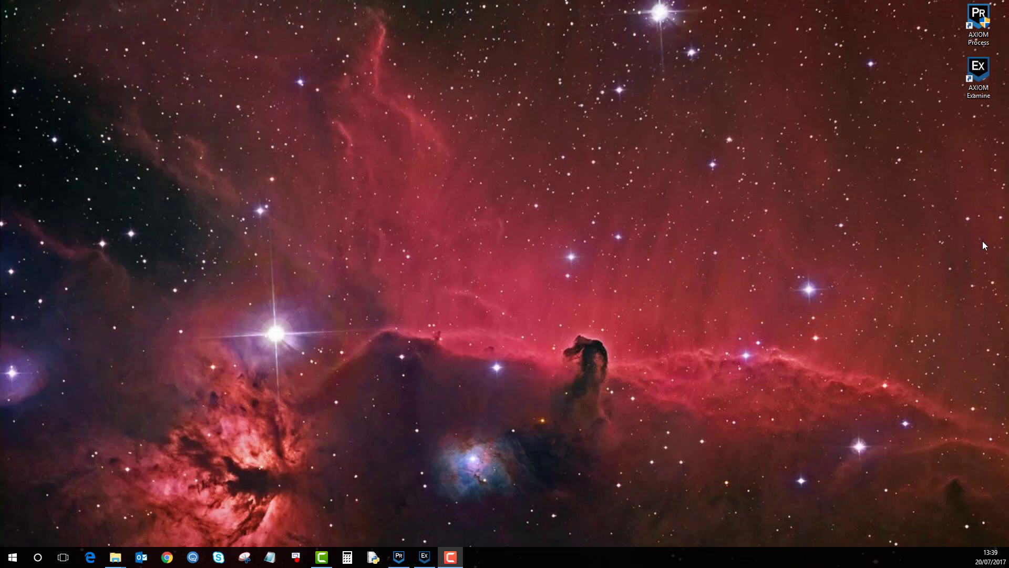
mouse_move(997, 238)
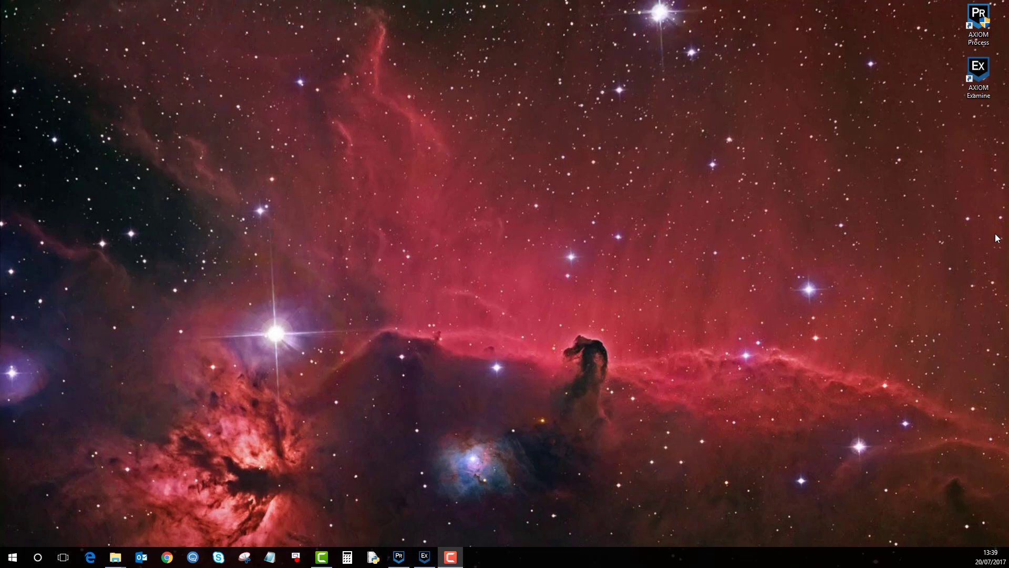
mouse_move(899, 143)
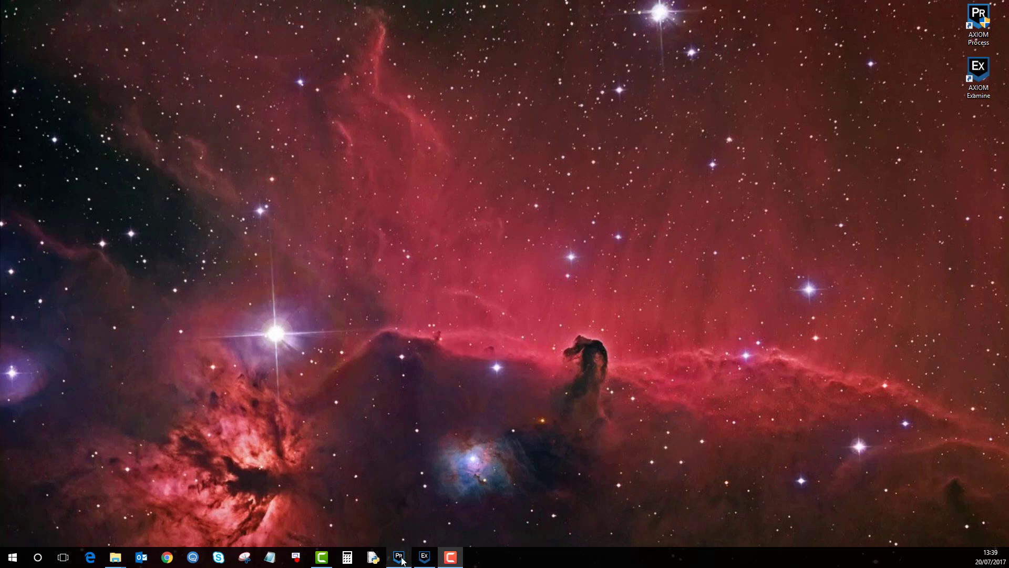
- Launch AXIOM Process from the taskbar to start a new case at Case Details
left_click(397, 557)
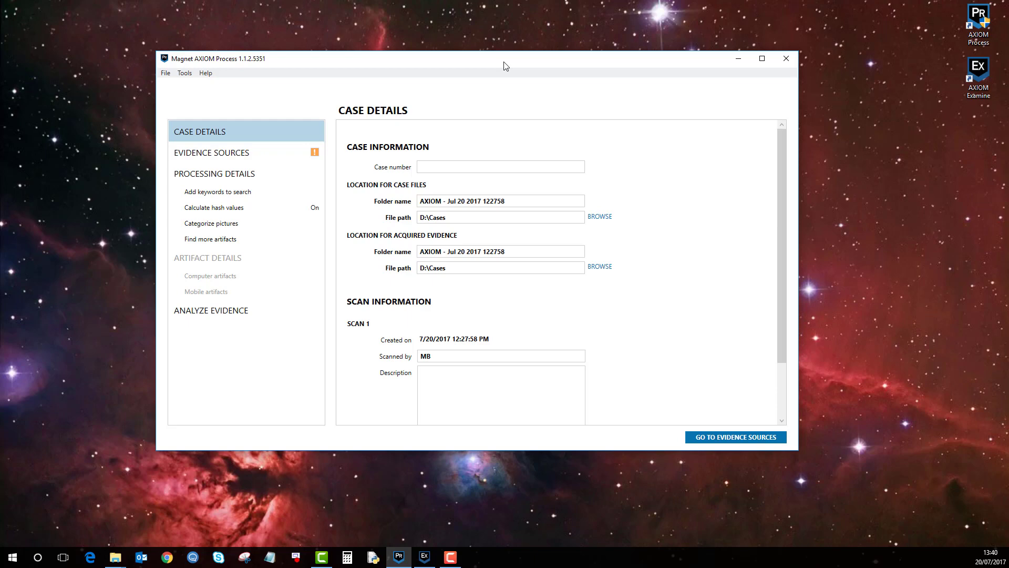
mouse_move(507, 80)
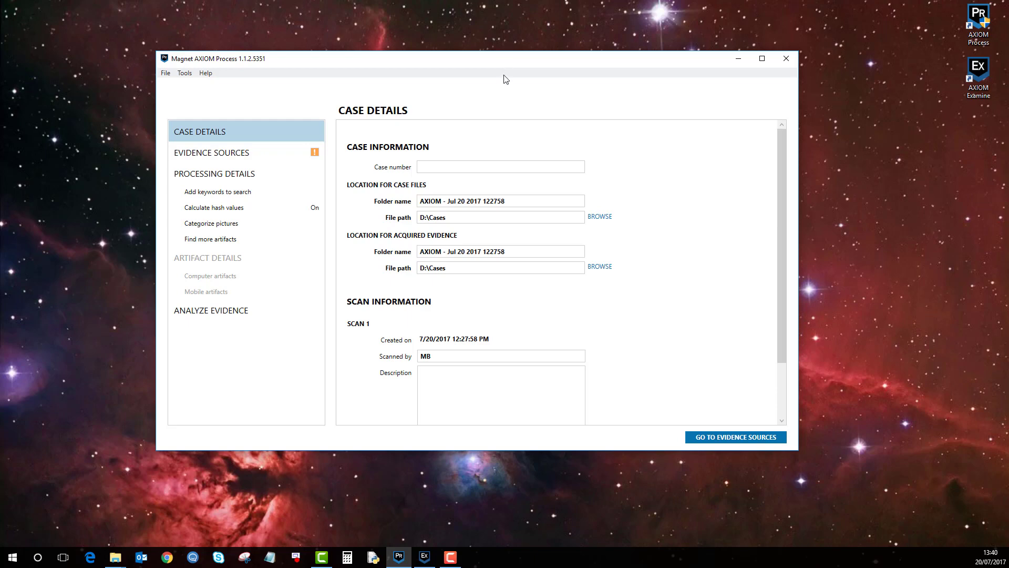
mouse_move(455, 160)
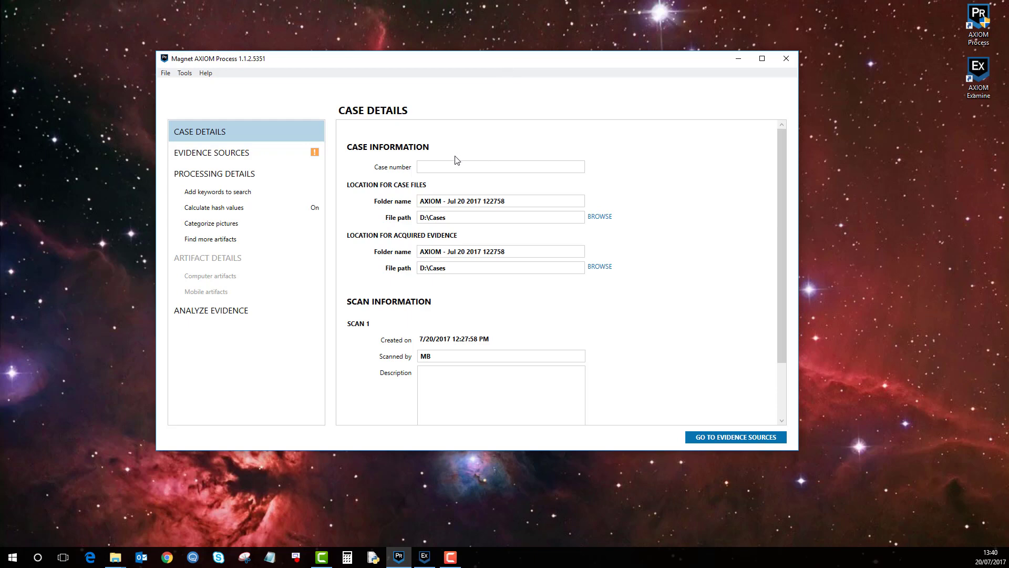
- Enter case number 'iPhon' and continue to the Evidence Sources page
left_click(501, 167)
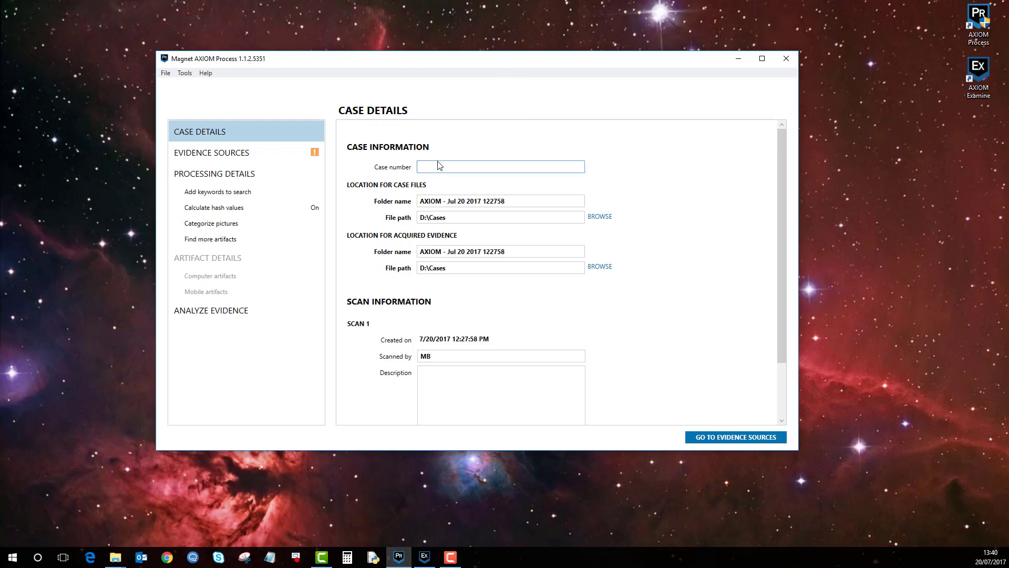
type("iPhon")
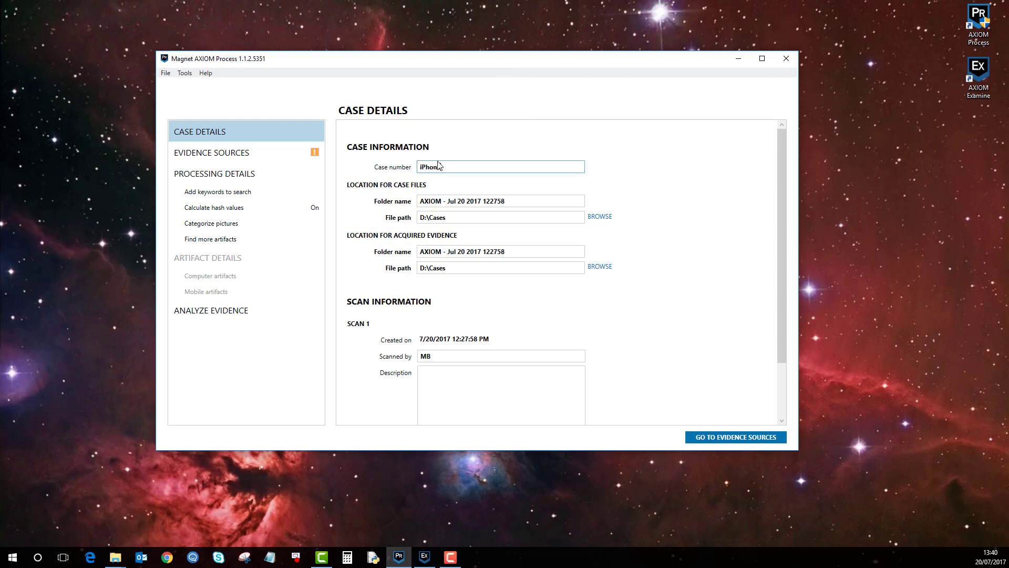
left_click(735, 437)
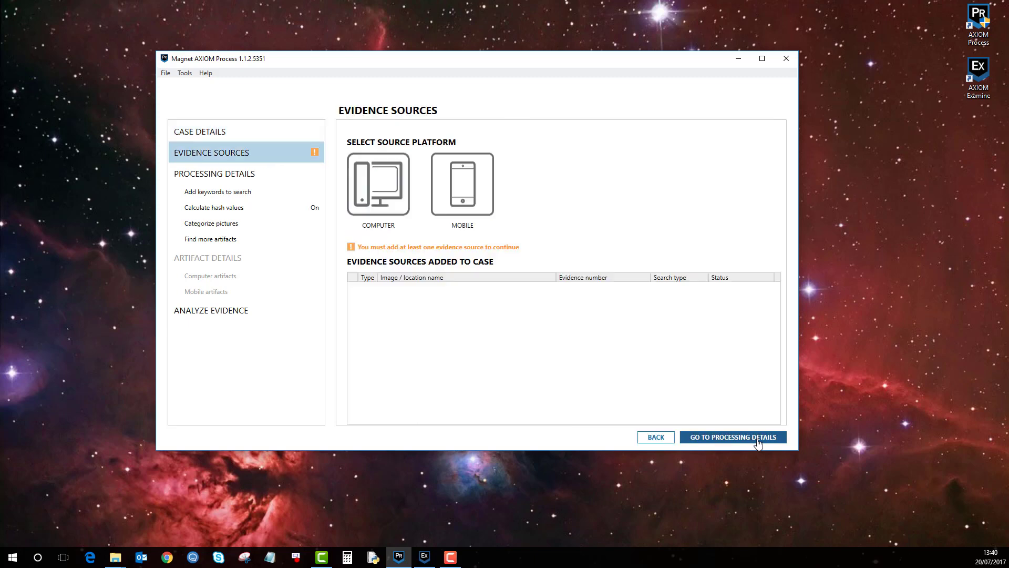
mouse_move(550, 234)
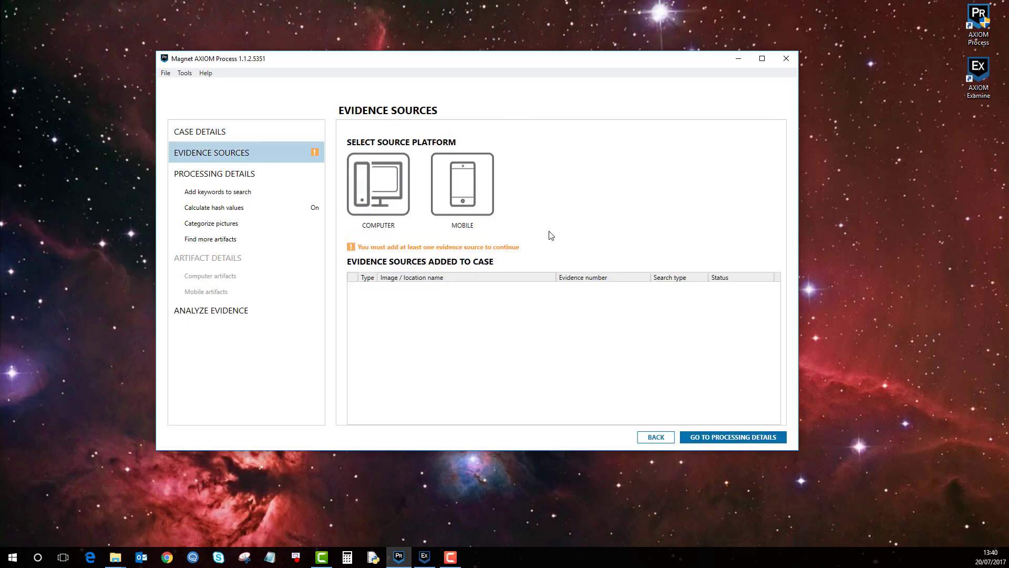
- Choose Mobile then iOS as the evidence source, reaching the load-or-acquire choice
left_click(461, 183)
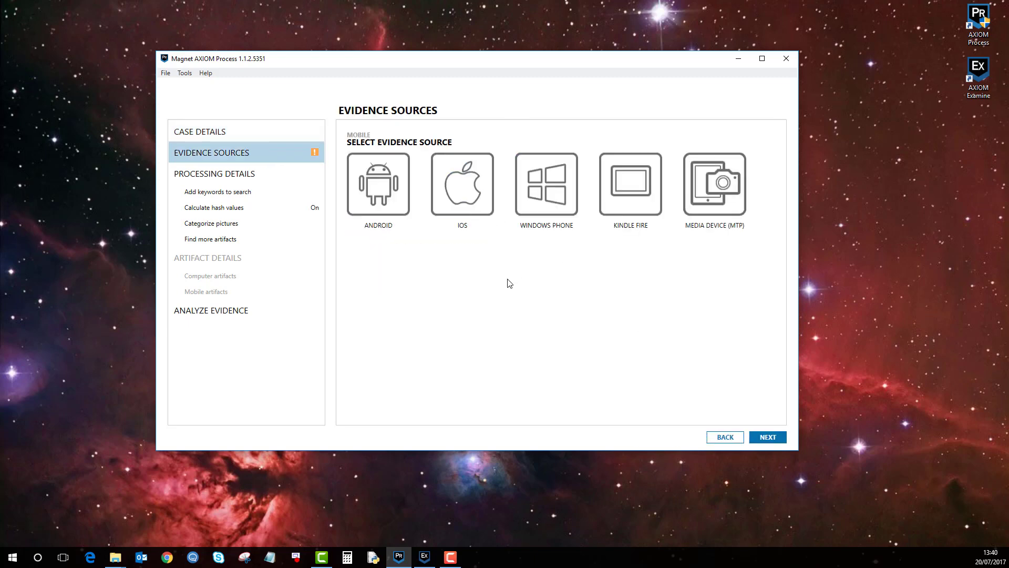
mouse_move(495, 249)
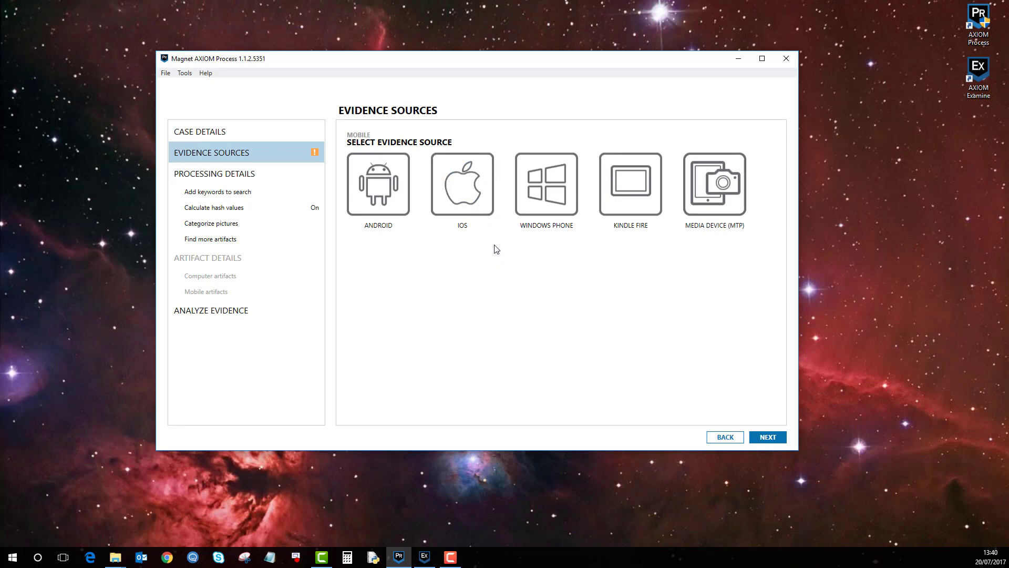
left_click(461, 184)
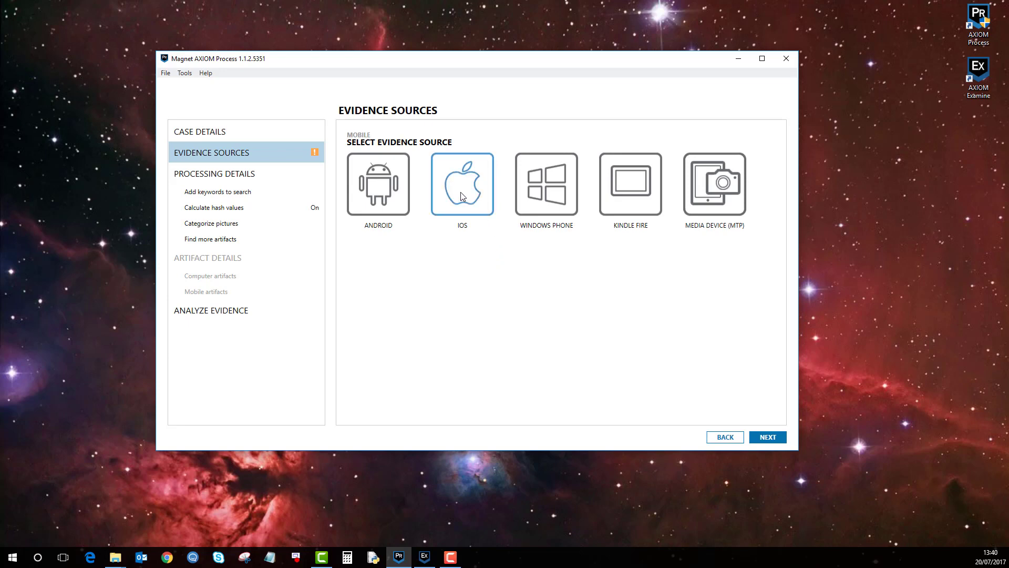
left_click(462, 185)
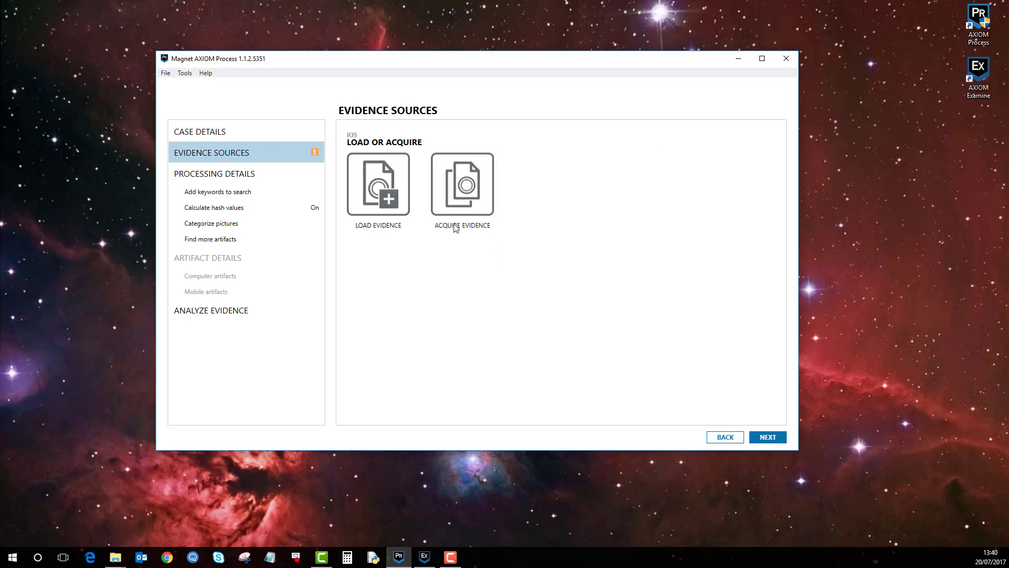
left_click(378, 183)
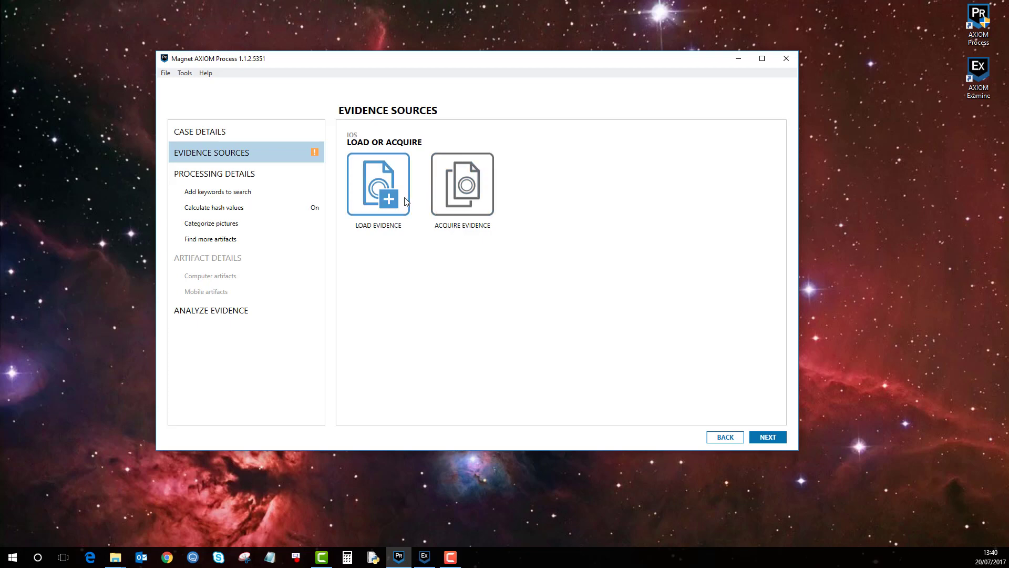
mouse_move(430, 240)
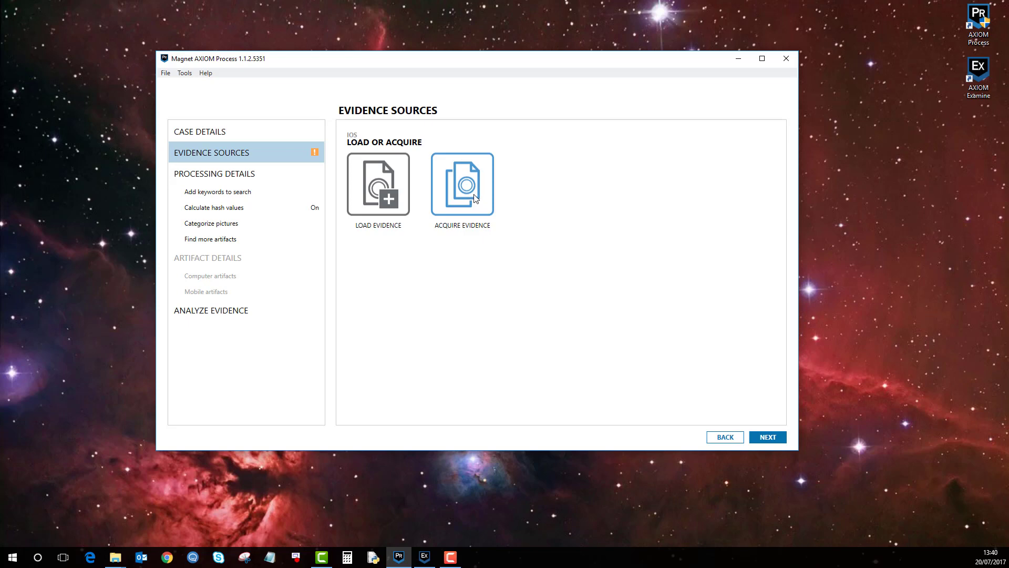
mouse_move(483, 268)
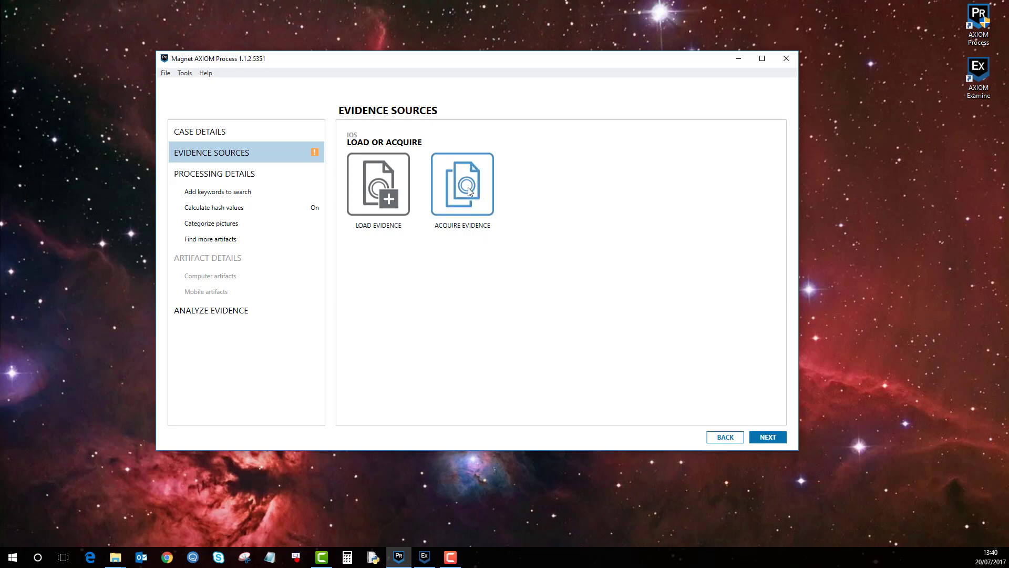
left_click(462, 185)
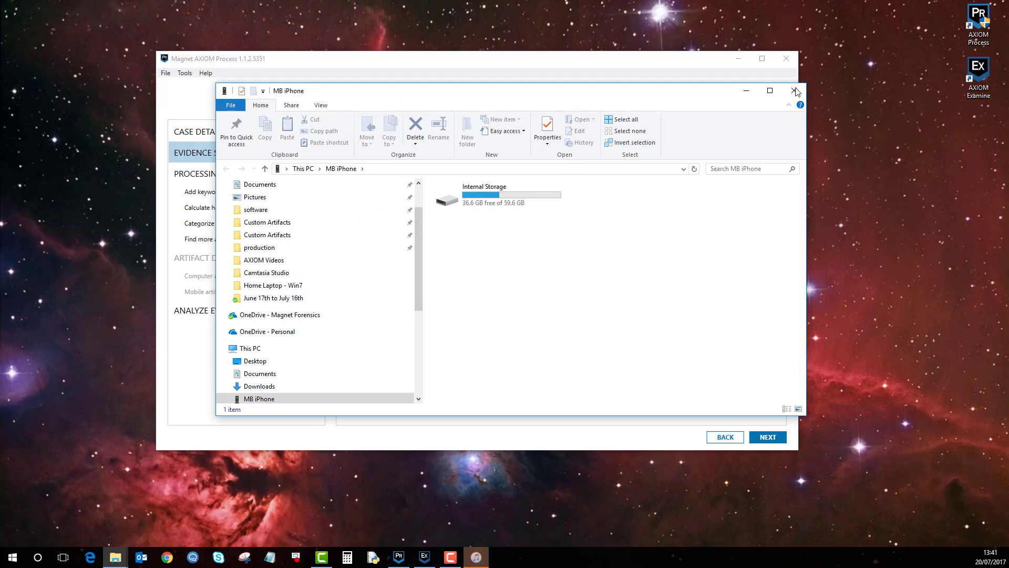
left_click(796, 90)
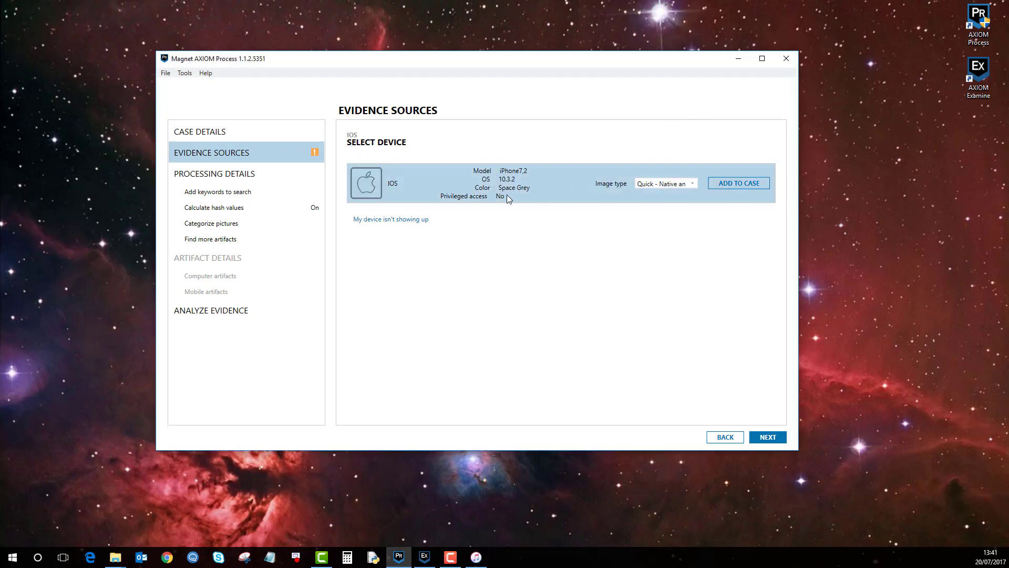
mouse_move(509, 180)
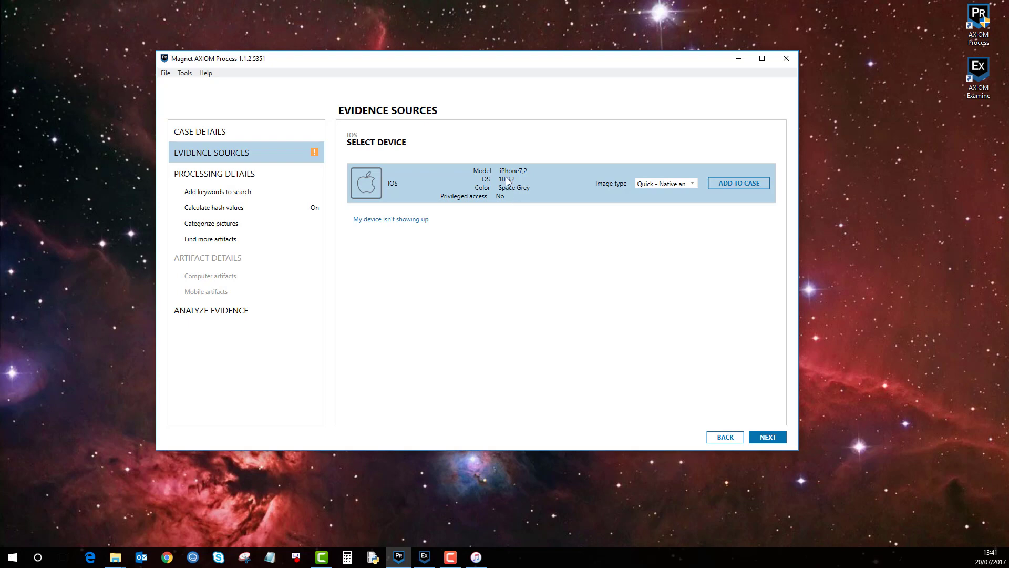
mouse_move(524, 185)
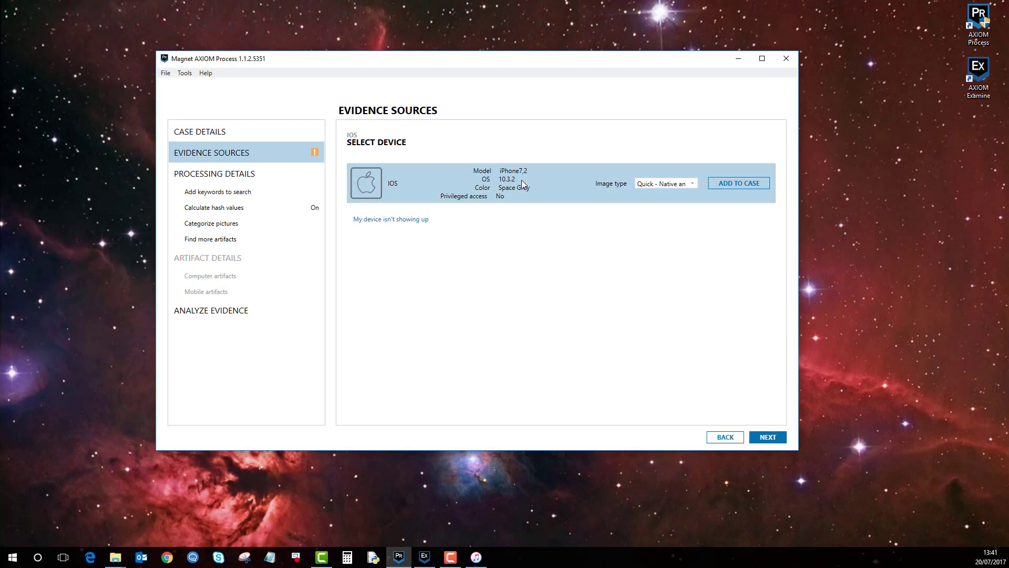
mouse_move(672, 212)
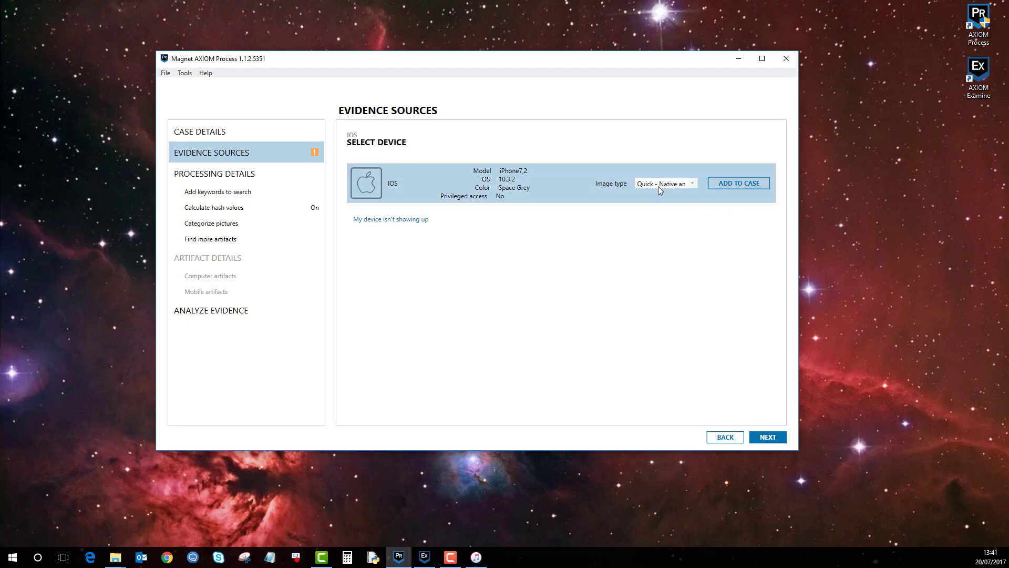
mouse_move(516, 179)
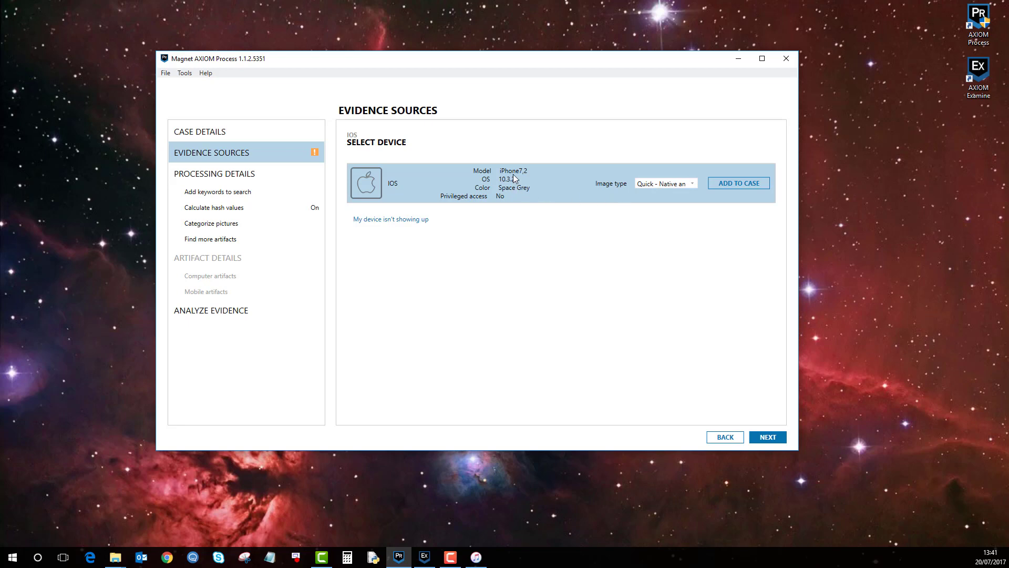
mouse_move(515, 187)
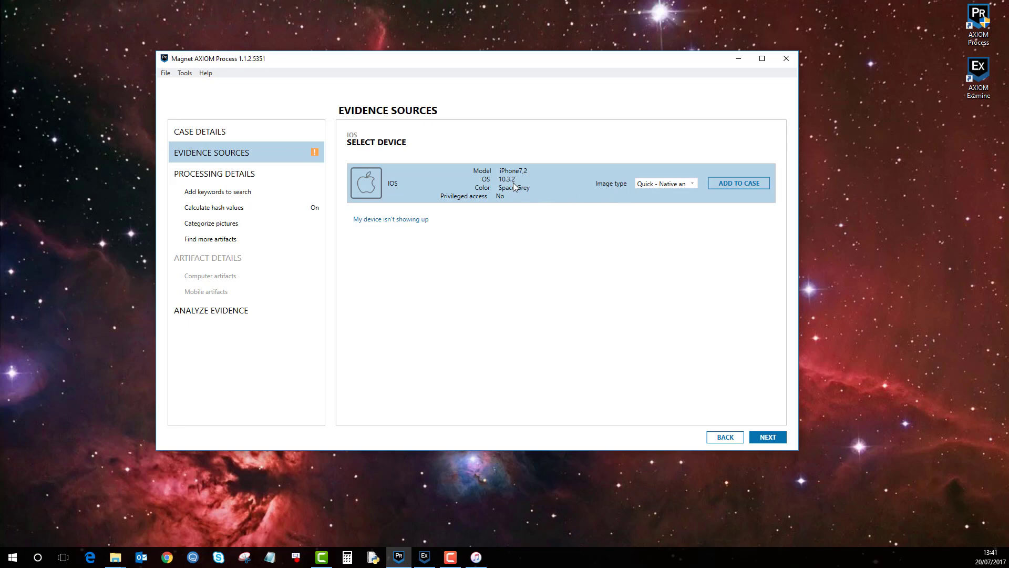
mouse_move(631, 195)
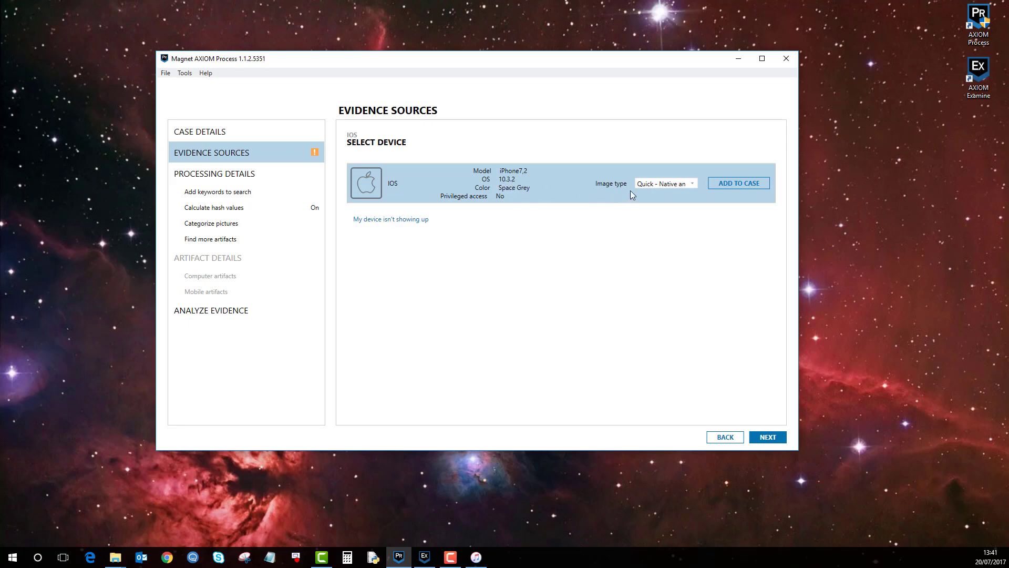
mouse_move(671, 205)
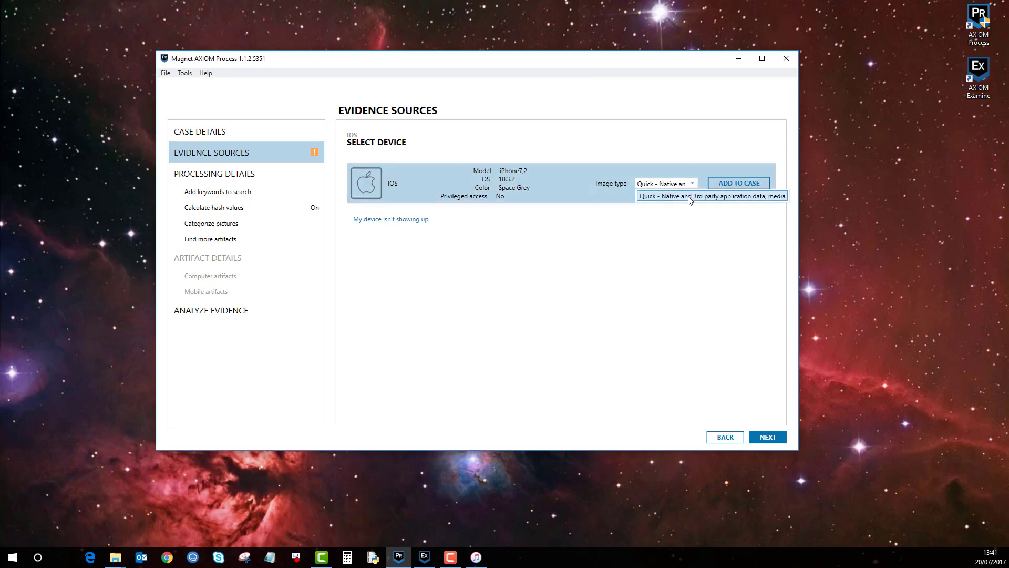
mouse_move(672, 202)
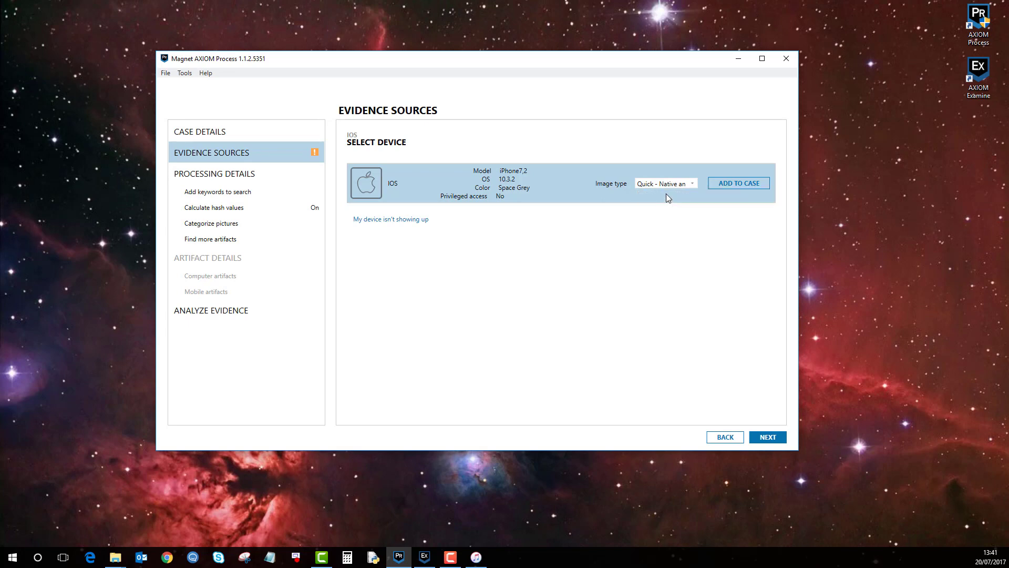
mouse_move(739, 191)
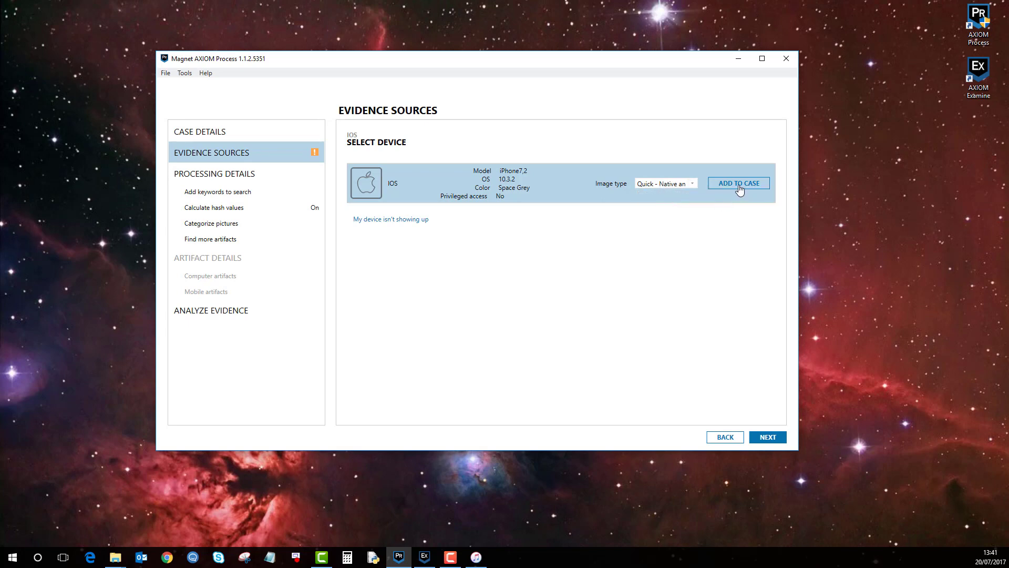
- Add the iPhone to the case with evidence number 'MB1 - iPhone'
left_click(738, 183)
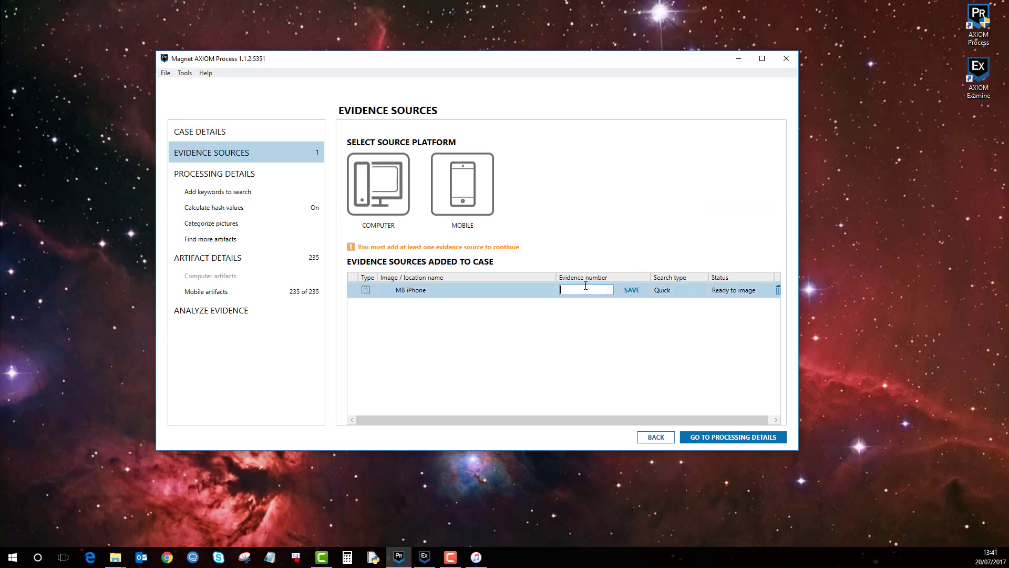
type("MB1")
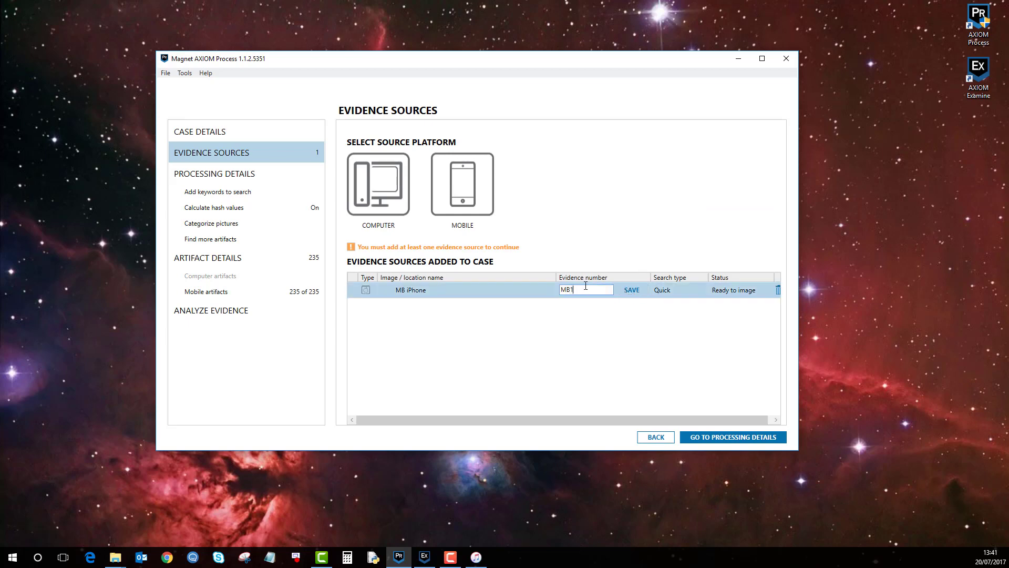
type("- iPhone")
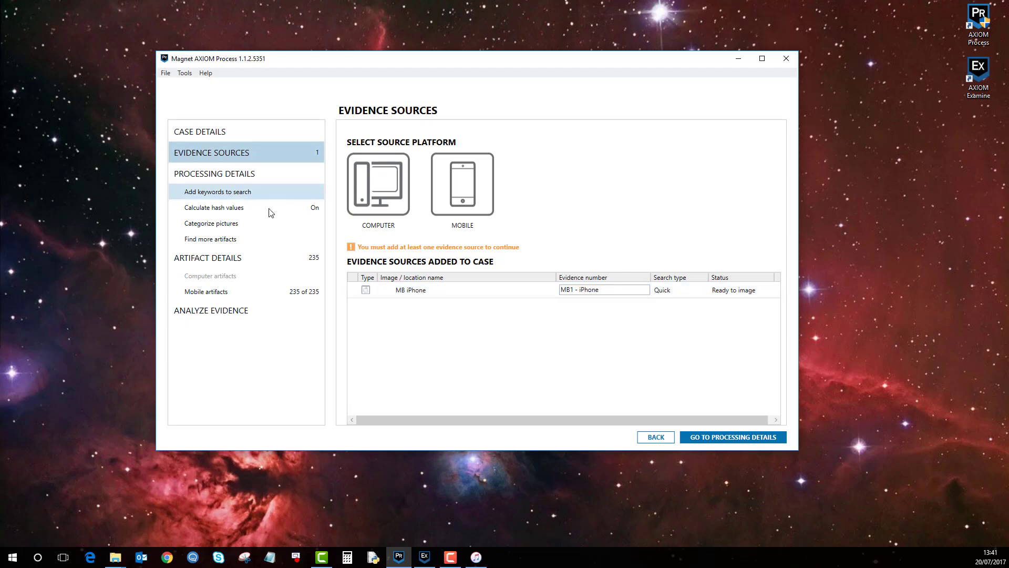
- Select Mobile artifacts under Artifact Details, showing 235 of 235 artifacts included
left_click(206, 292)
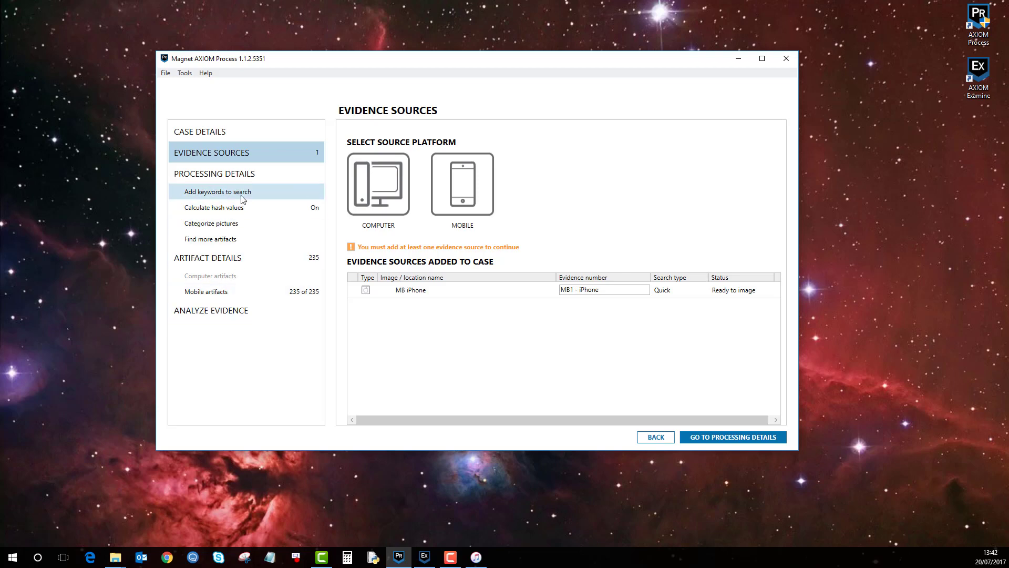
mouse_move(212, 223)
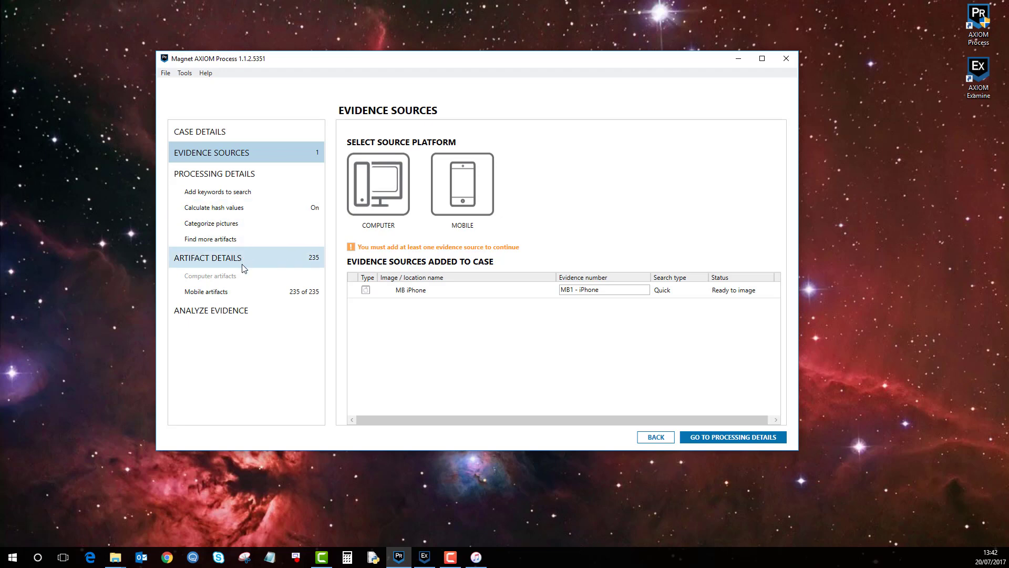
left_click(206, 292)
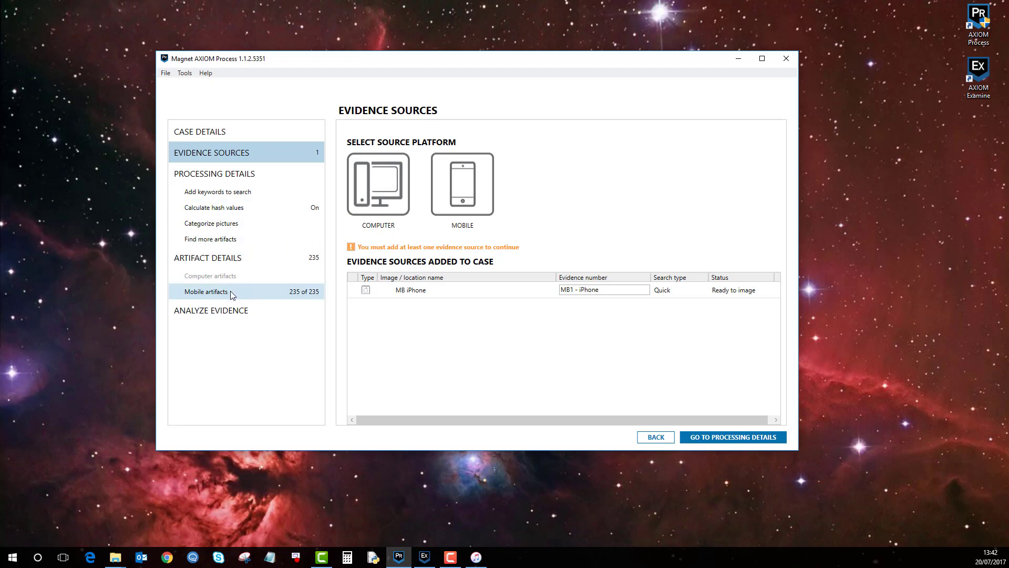
left_click(207, 291)
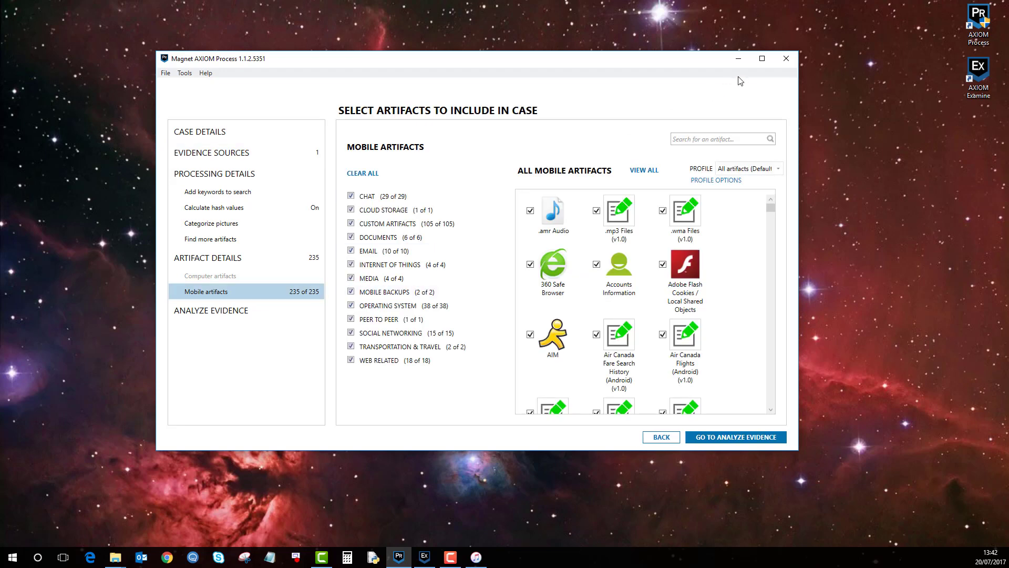
- Maximize the window to review the full Mobile Artifacts grid, all 235 included
left_click(761, 58)
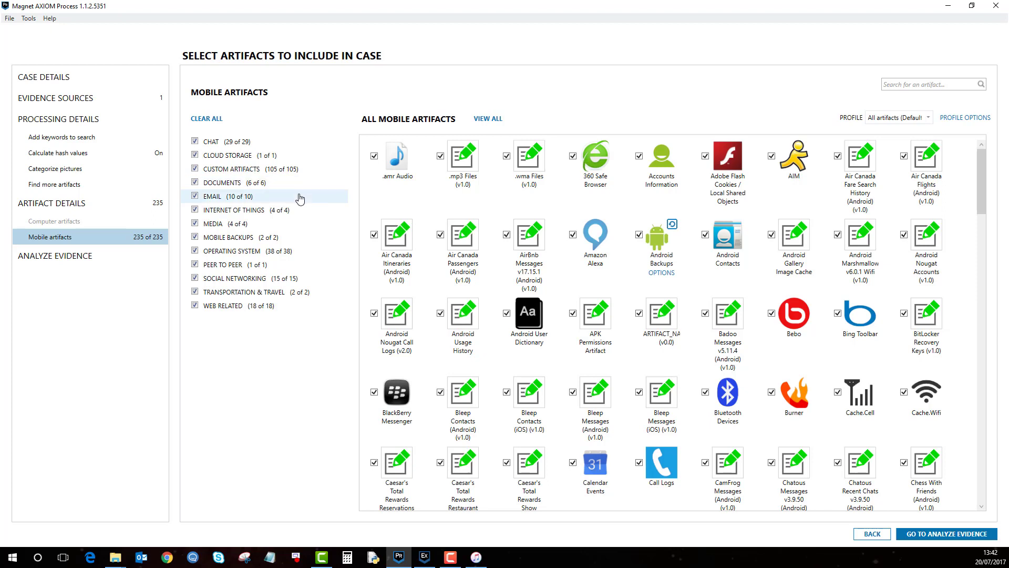
mouse_move(507, 236)
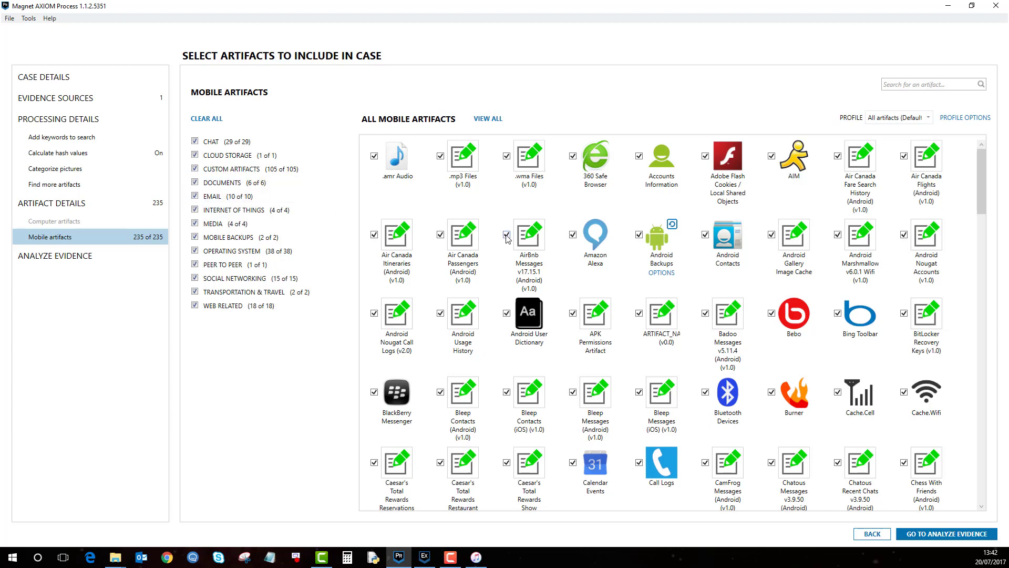